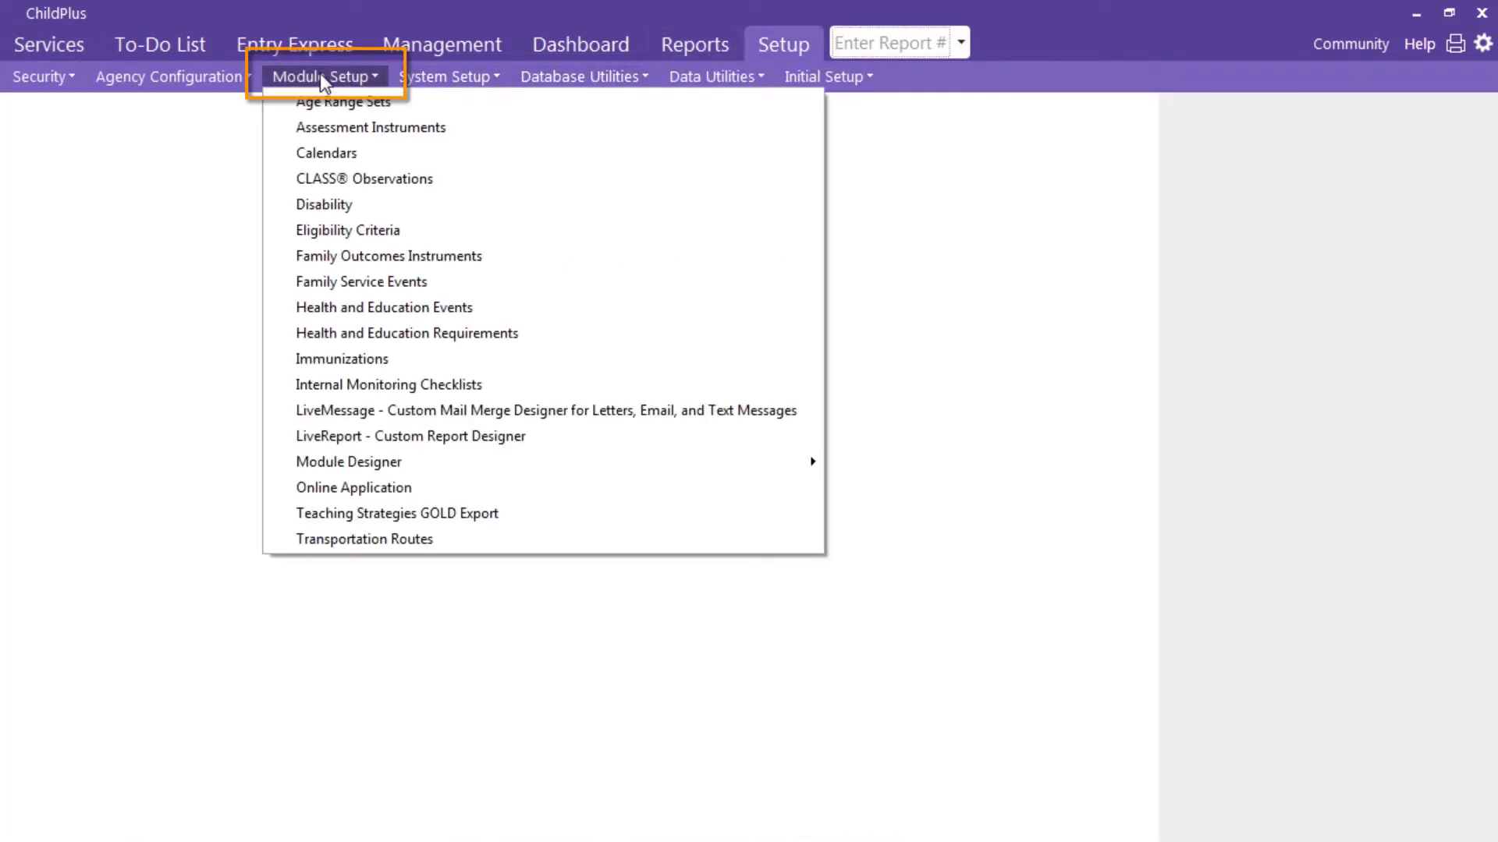
mouse_move(395, 487)
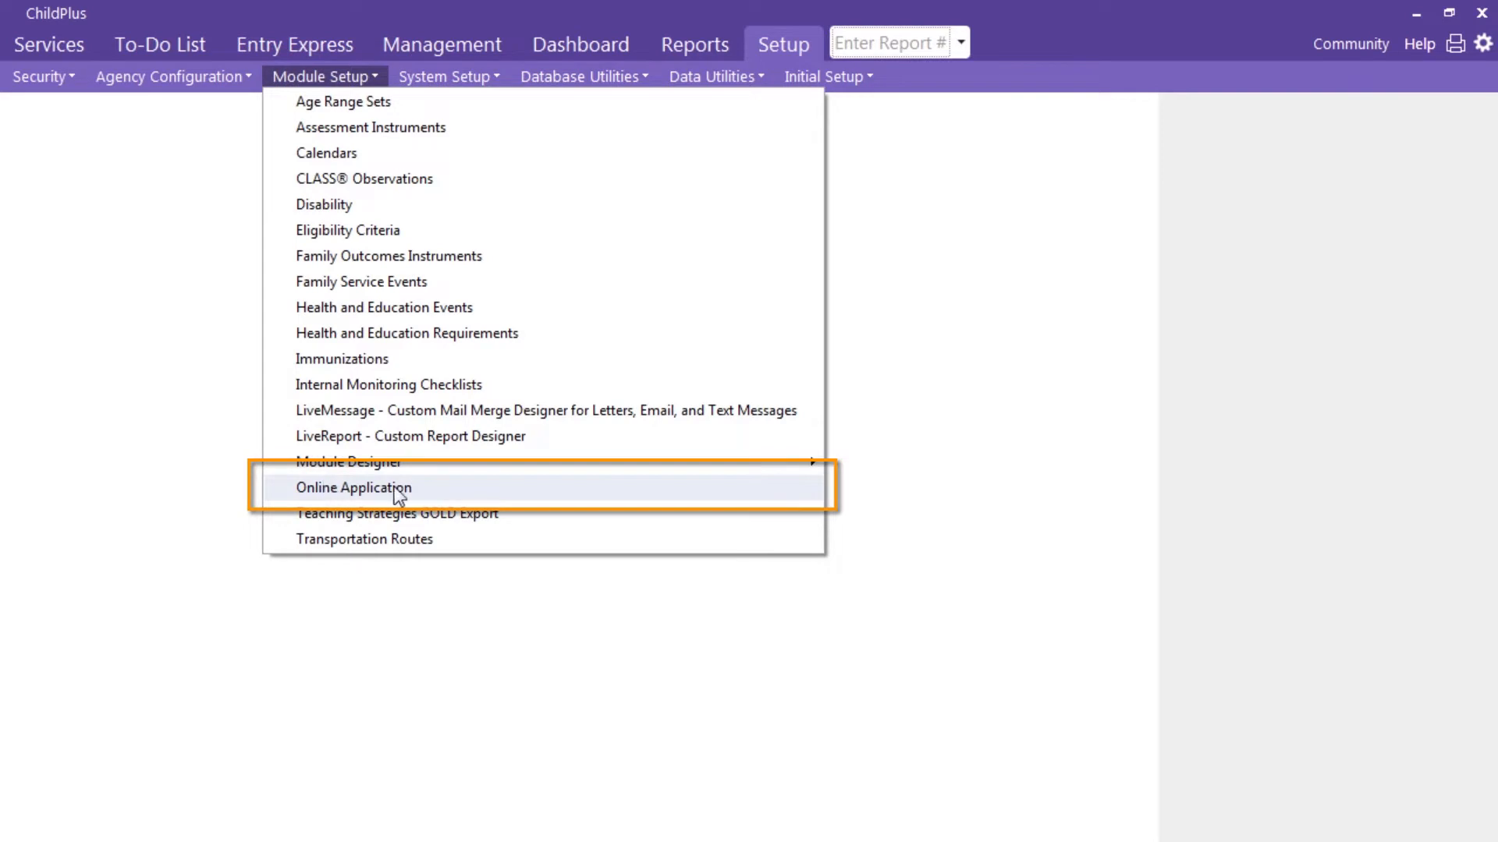
- Open the Online Application Setup for Little Beginnings Childcare from Module Setup
left_click(354, 487)
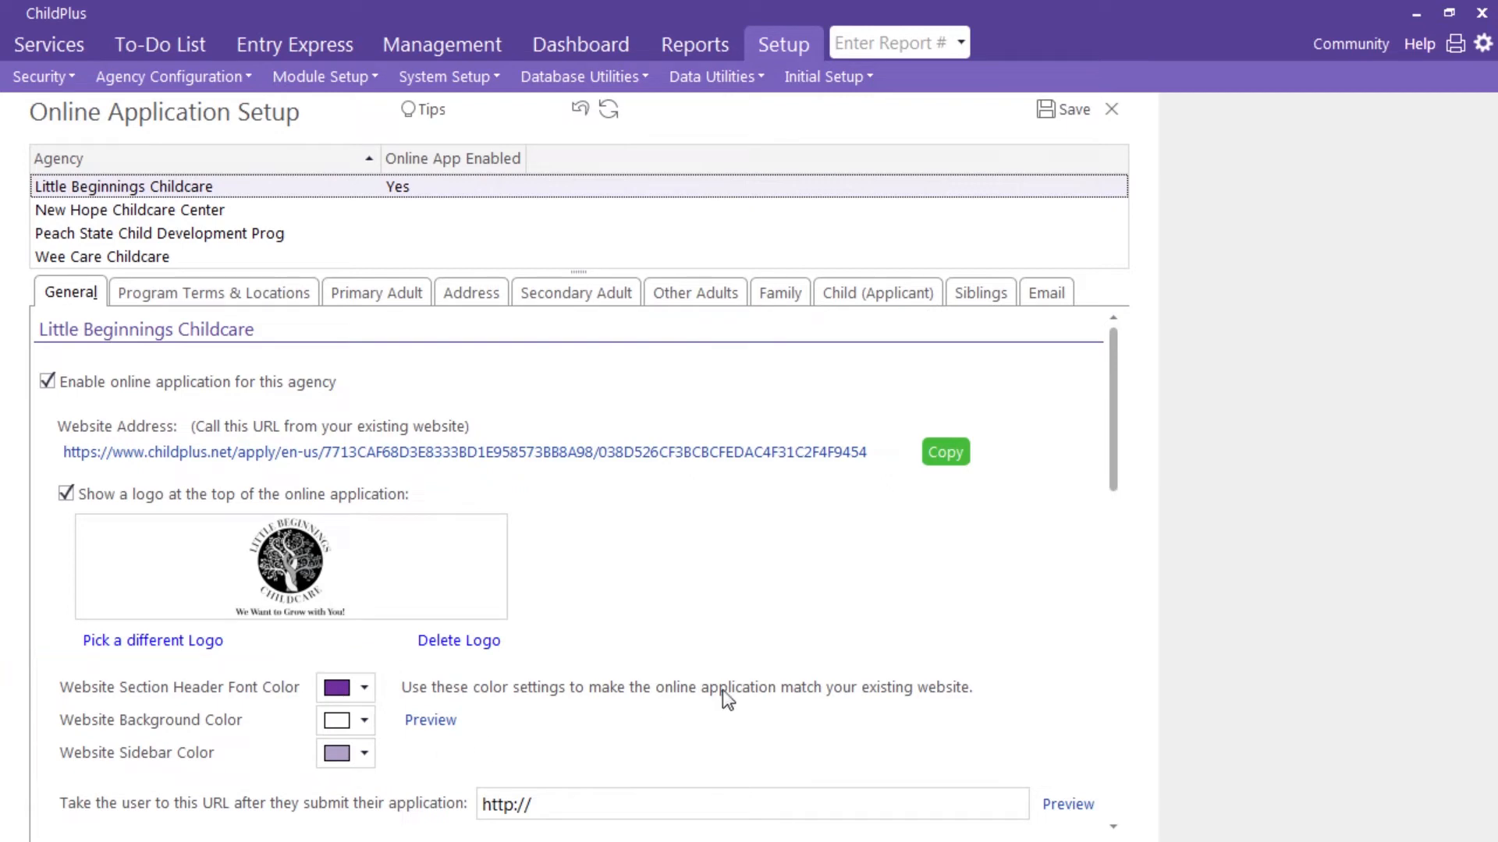
scroll("down", 3)
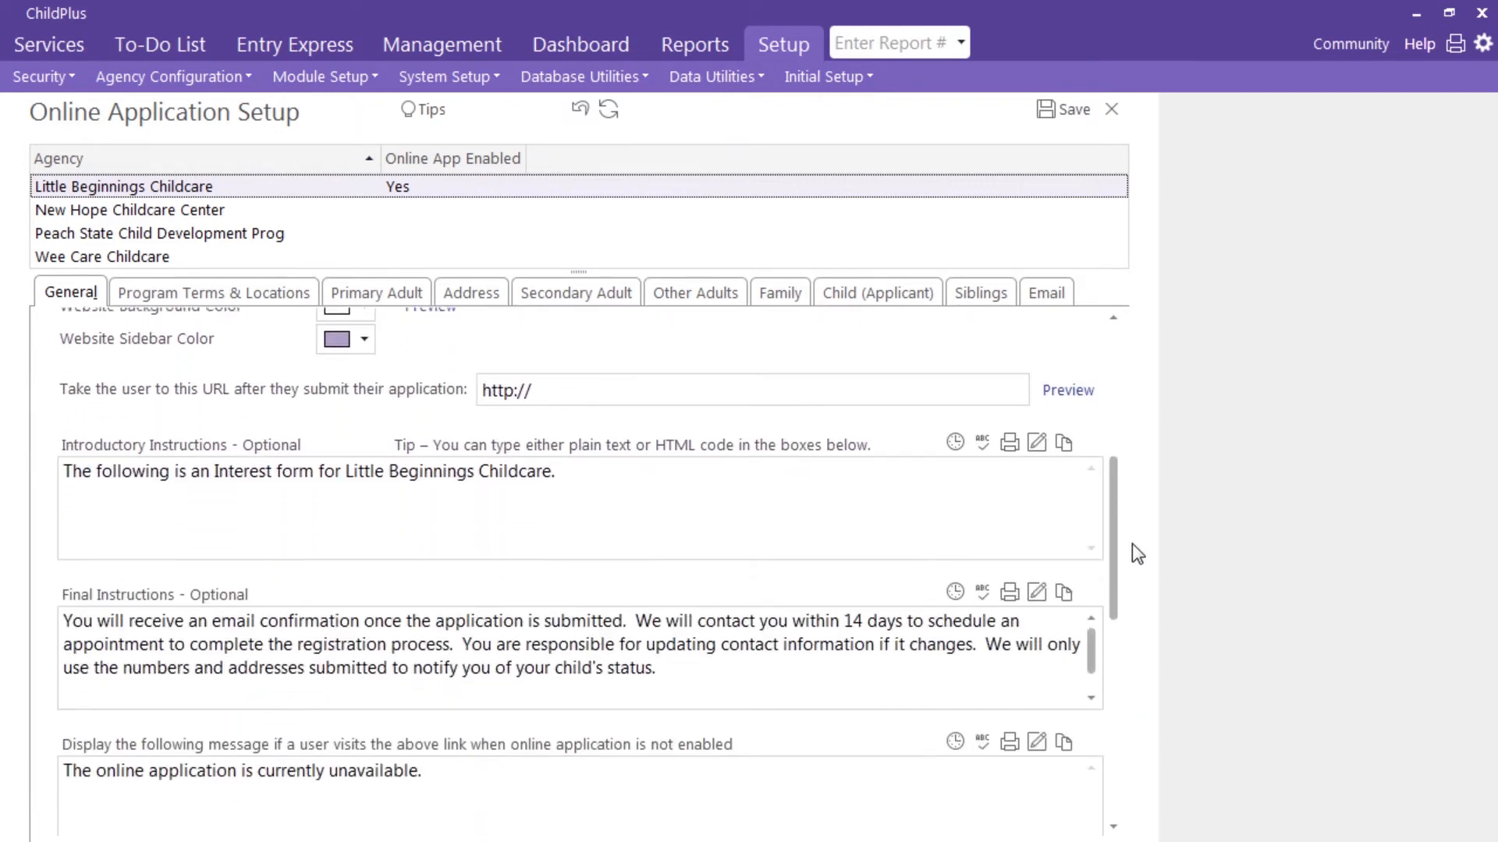
scroll("down", 3)
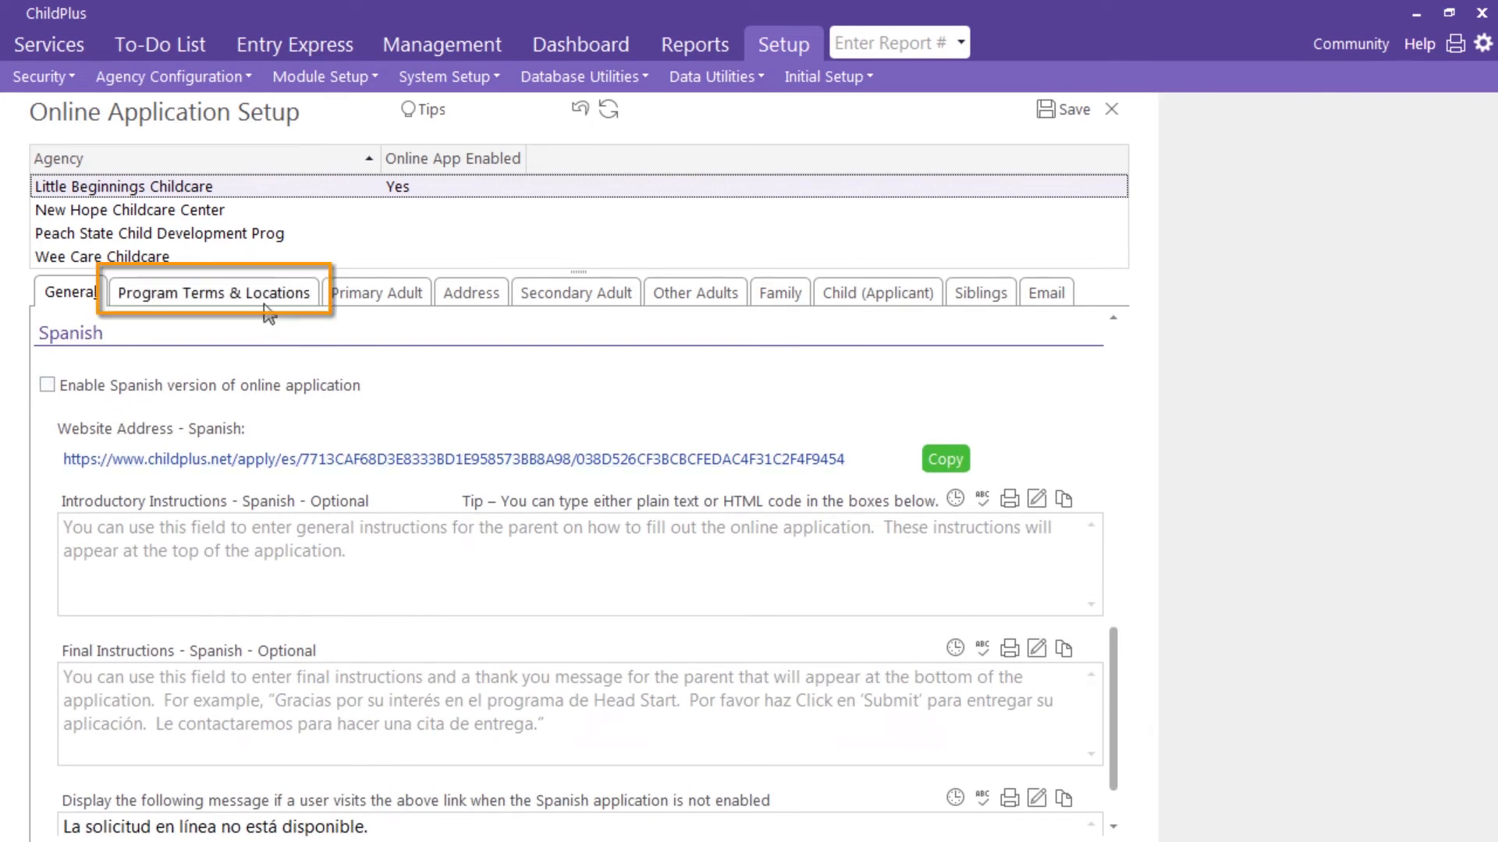
- Review the Program Terms & Locations online options for Head Start 2018-2019
left_click(214, 292)
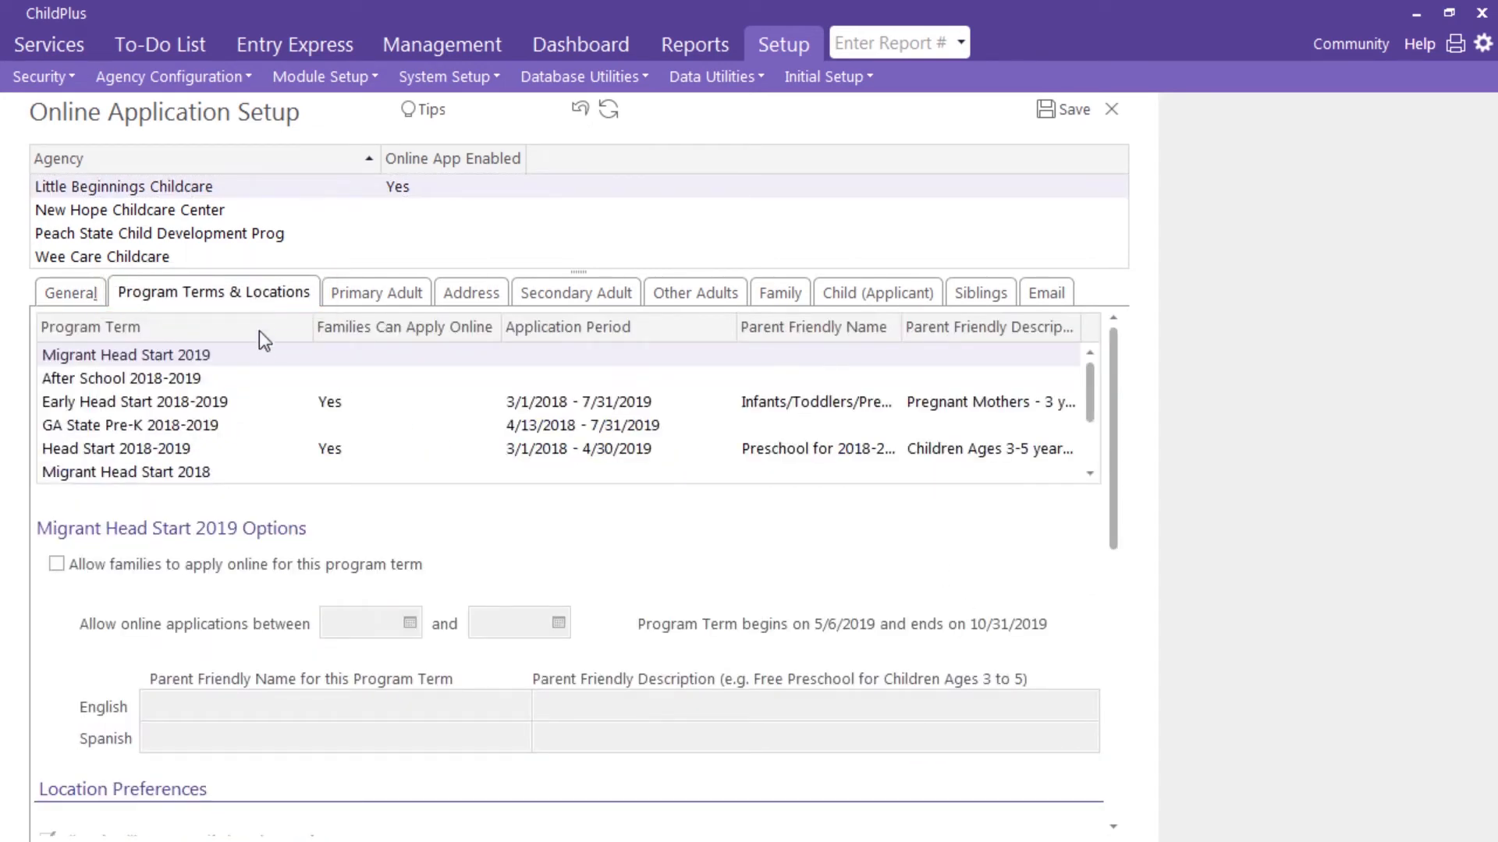
left_click(114, 448)
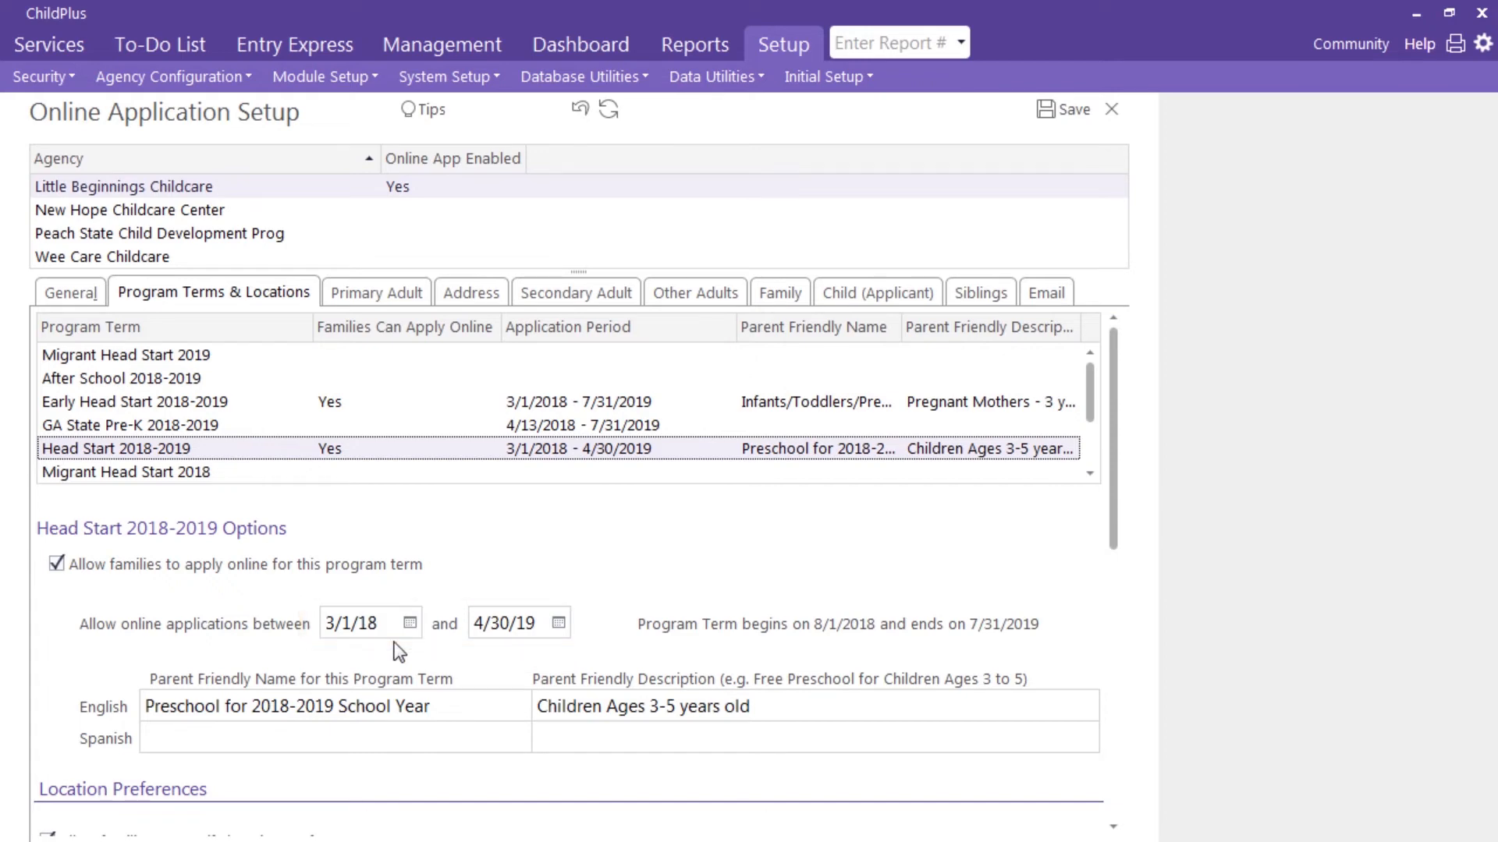
- Review the Primary Adult included fields, then show the English confirmation email settings
left_click(376, 292)
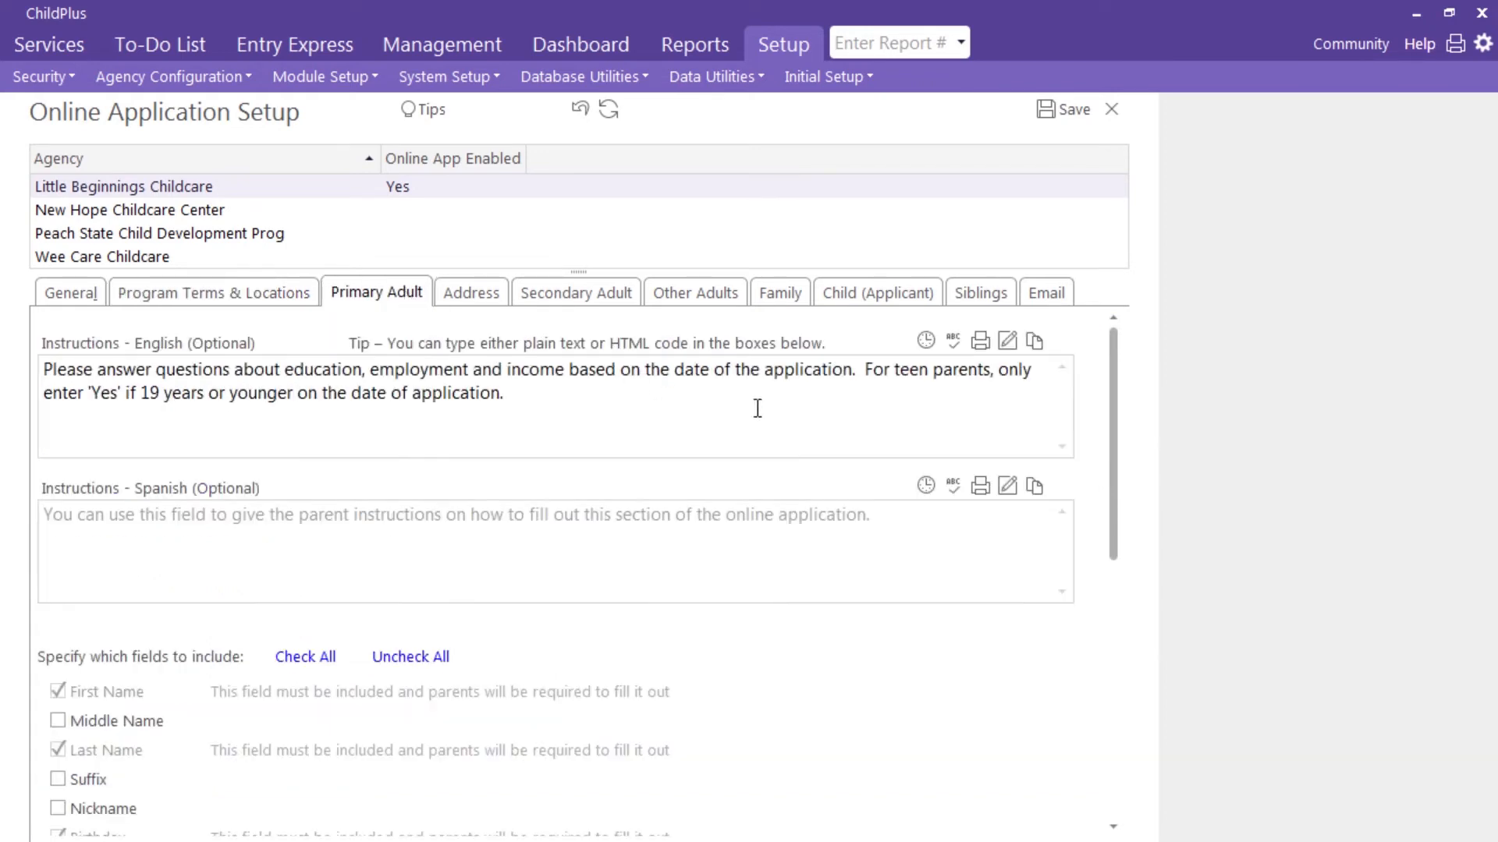
scroll("down", 3)
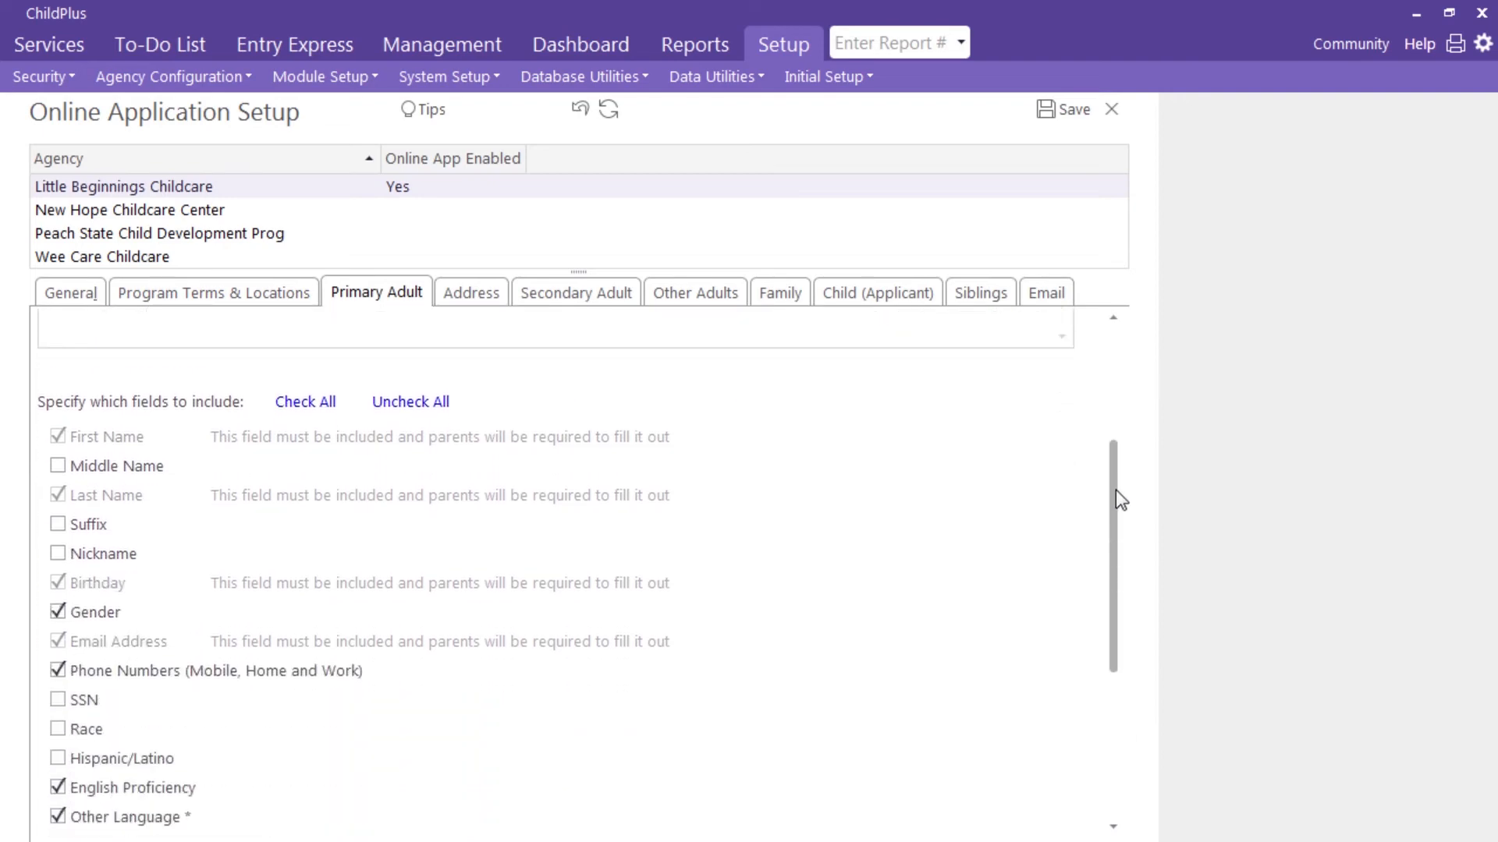
scroll("down", 3)
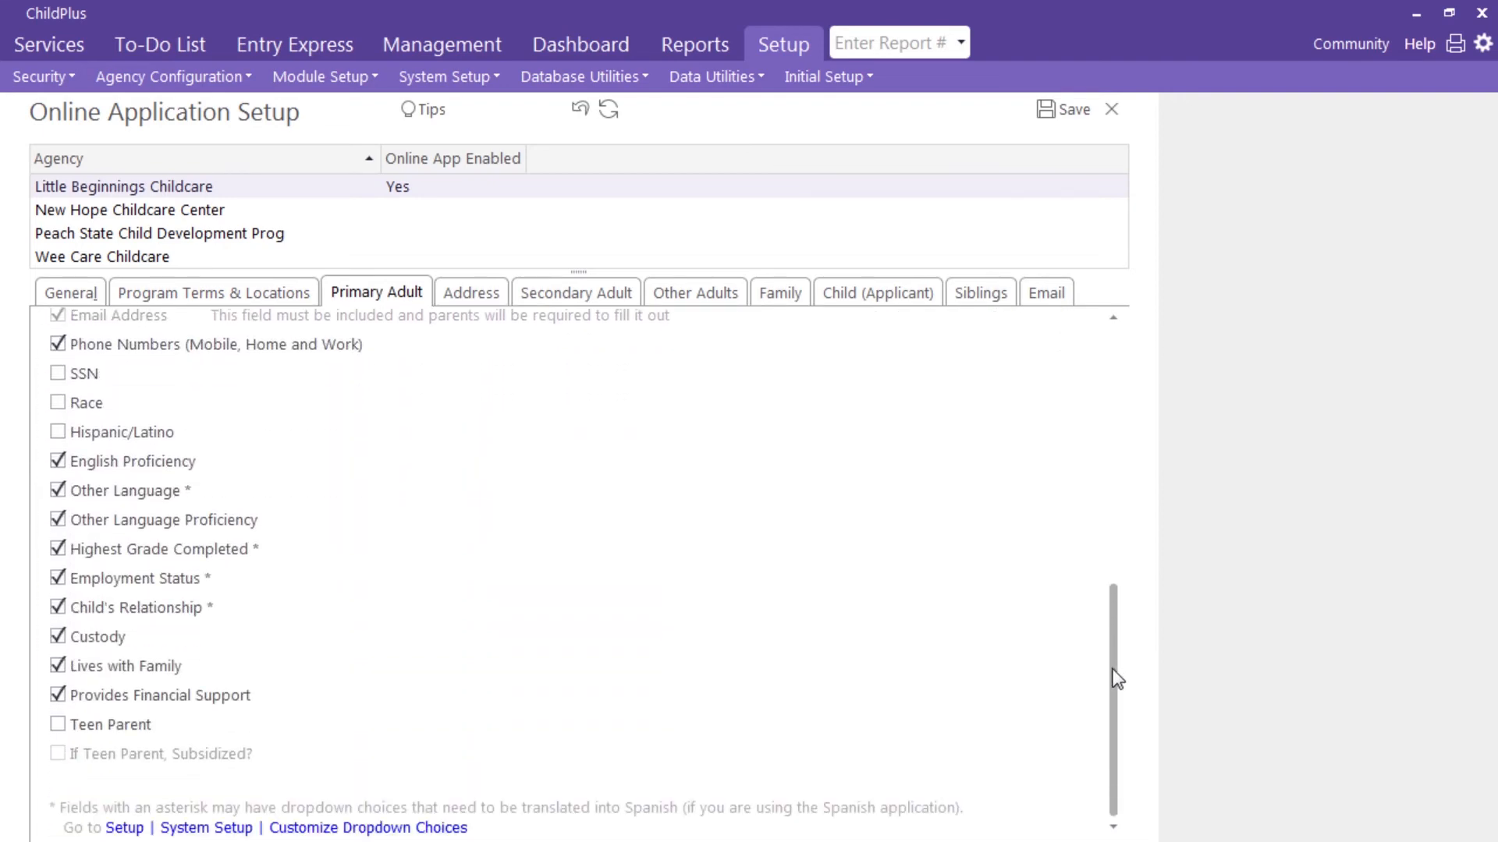
left_click(1045, 292)
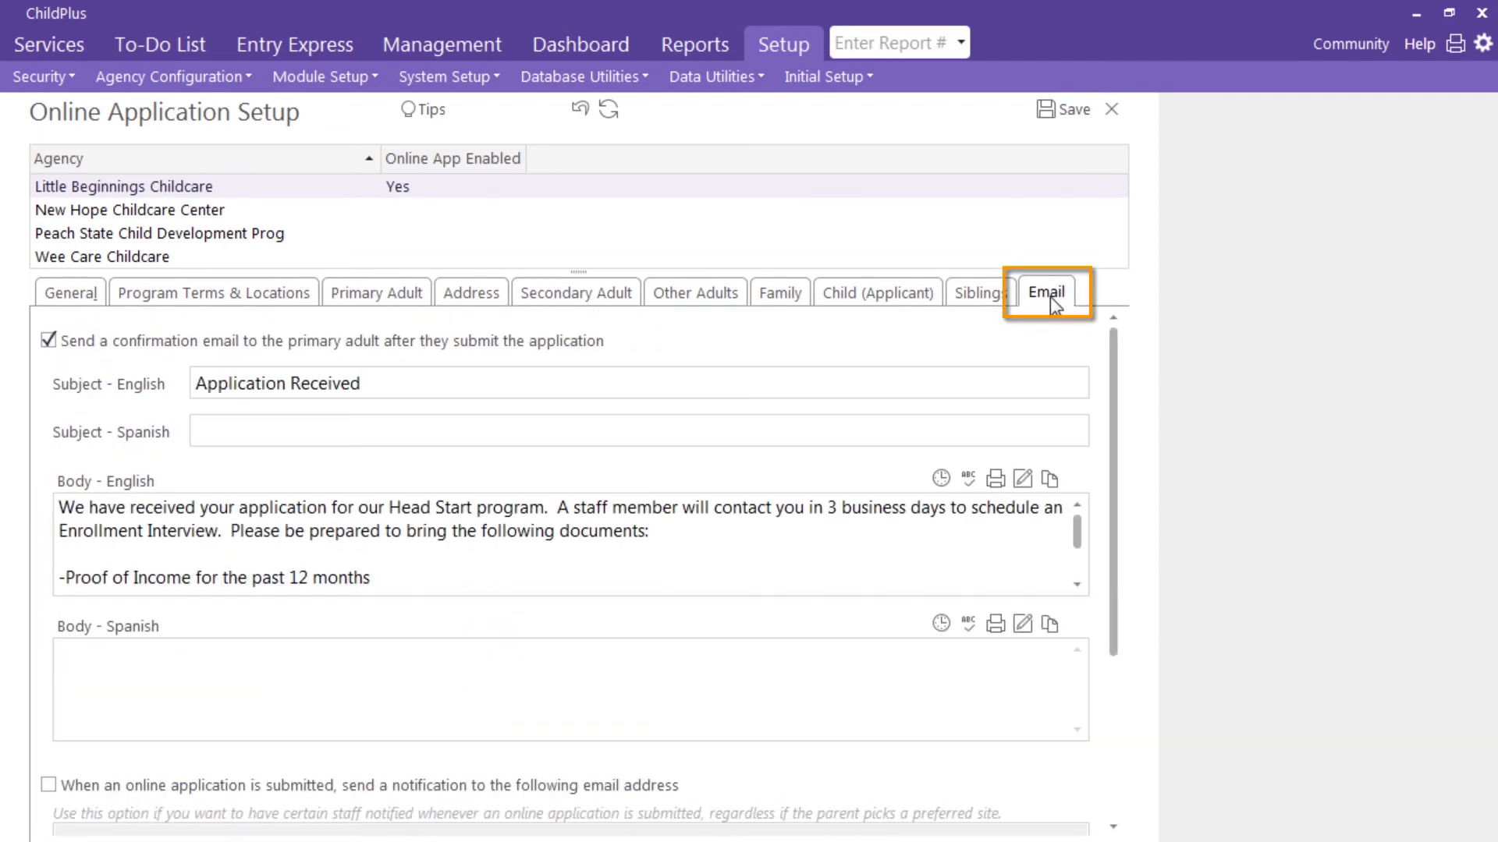